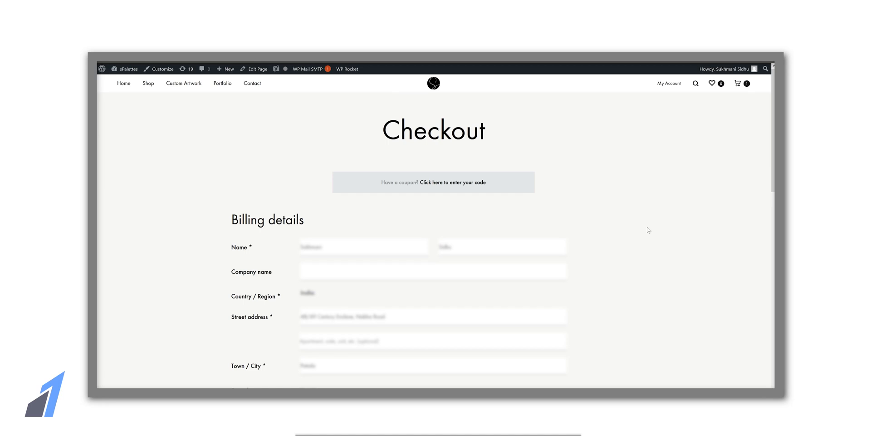
- Place the ₹2,500 checkout order and view the Razorpay payment popup
scroll(down, 3)
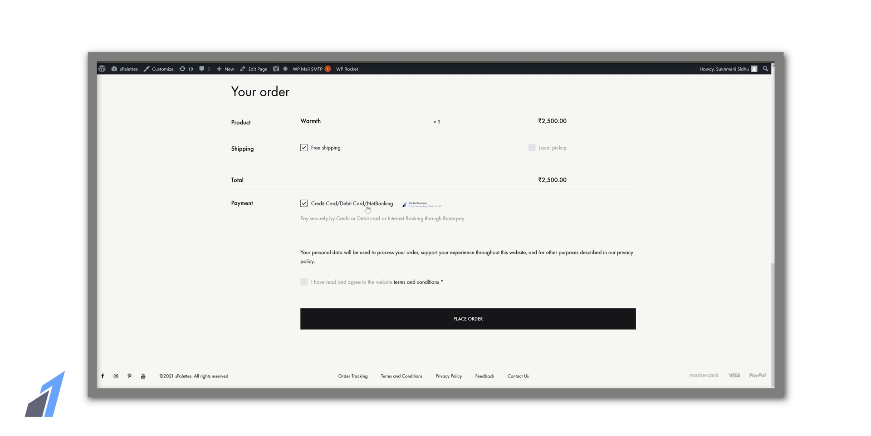
click(467, 317)
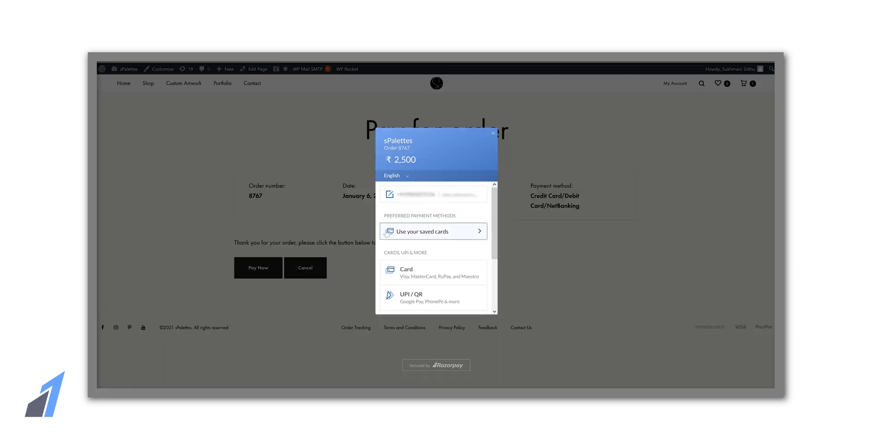
mouse_move(433, 272)
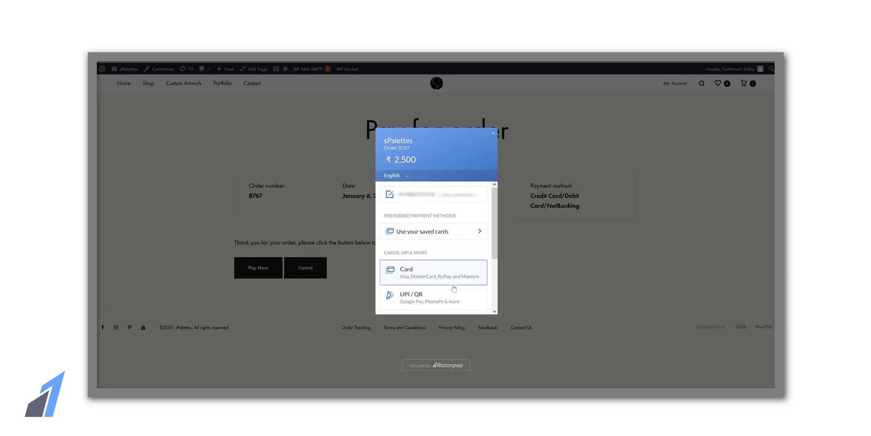
scroll(down, 3)
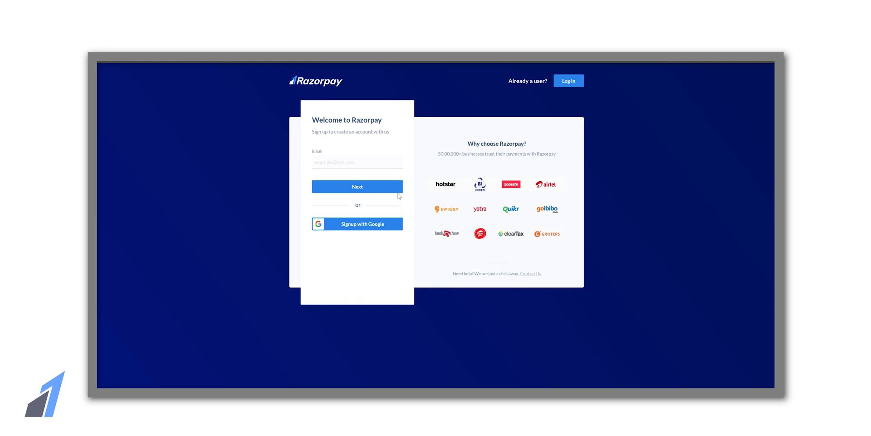
click(357, 161)
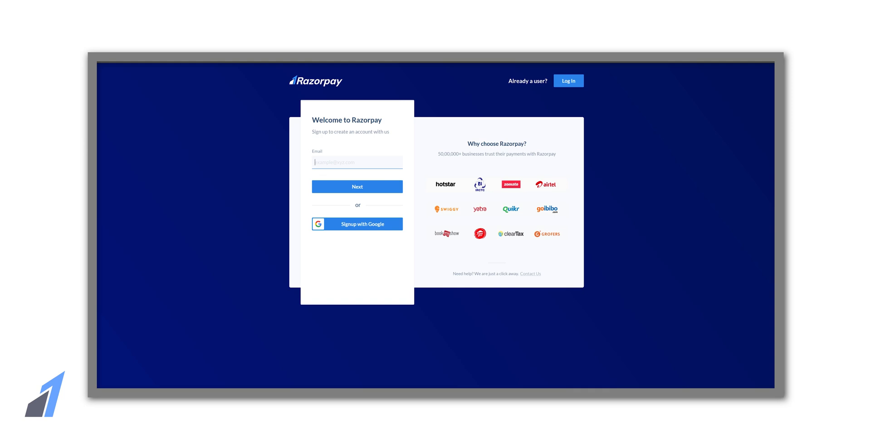
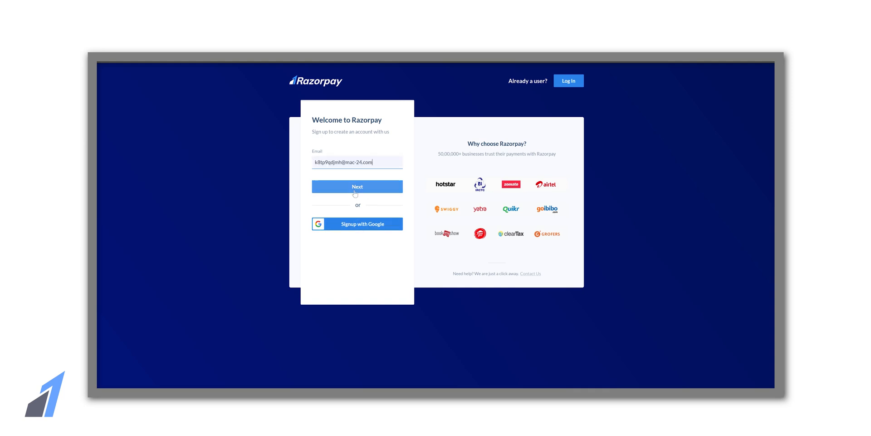
click(357, 186)
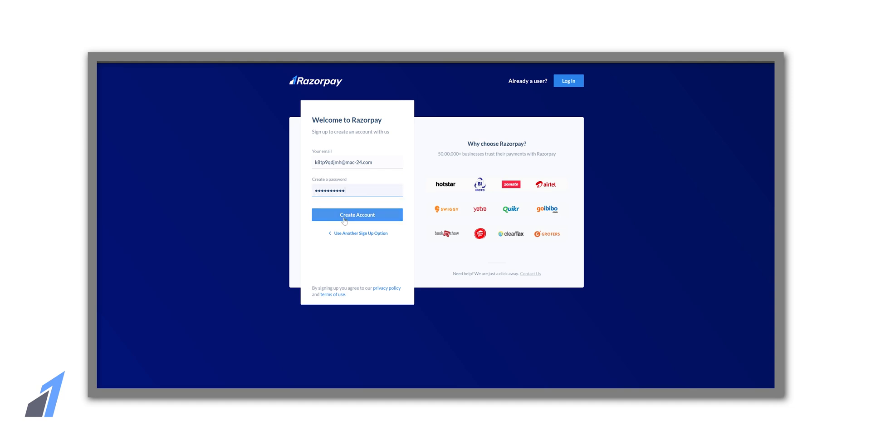
click(356, 214)
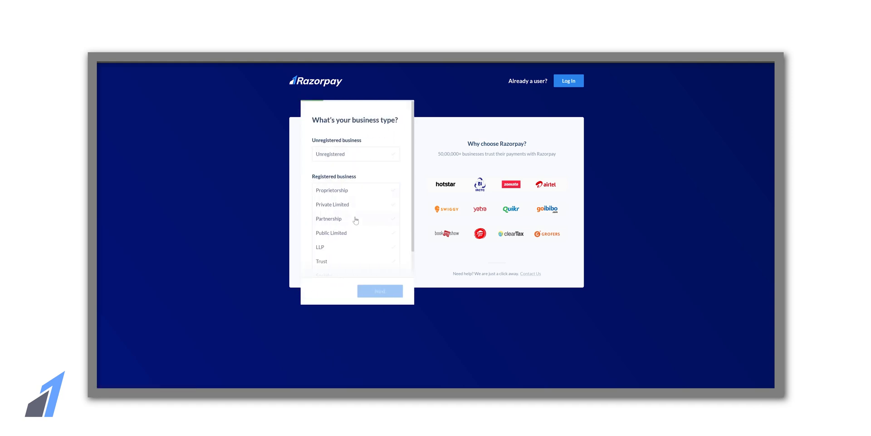
- Choose Unregistered business, add the contact number, and copy the email verification code
click(356, 154)
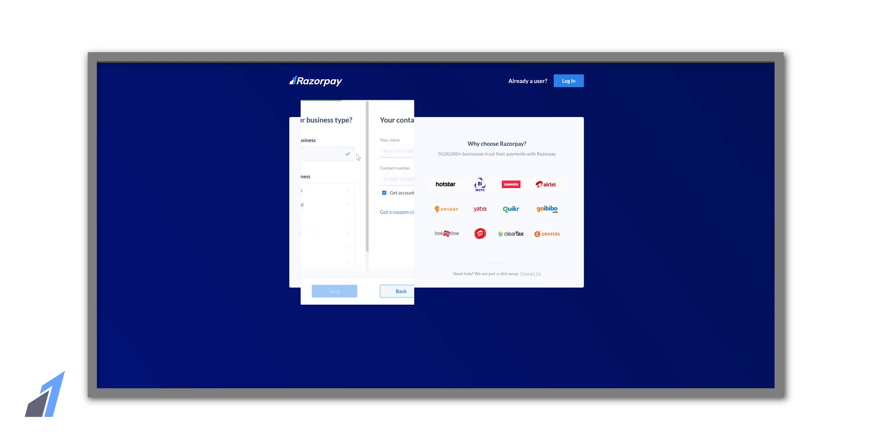
click(334, 290)
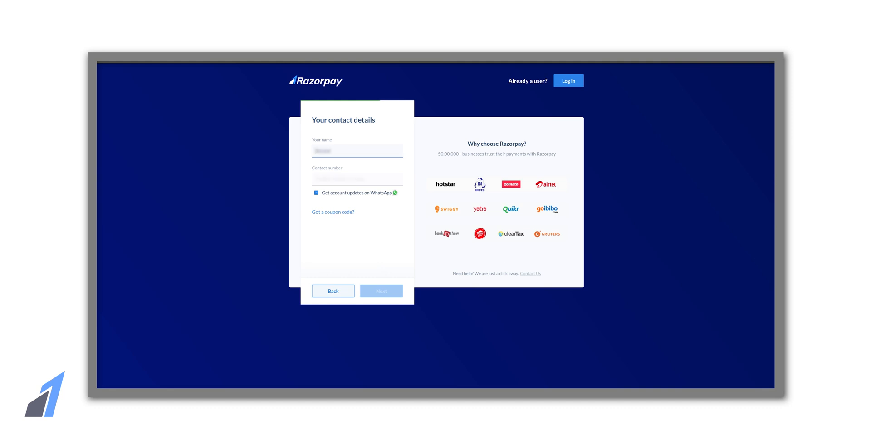
click(316, 193)
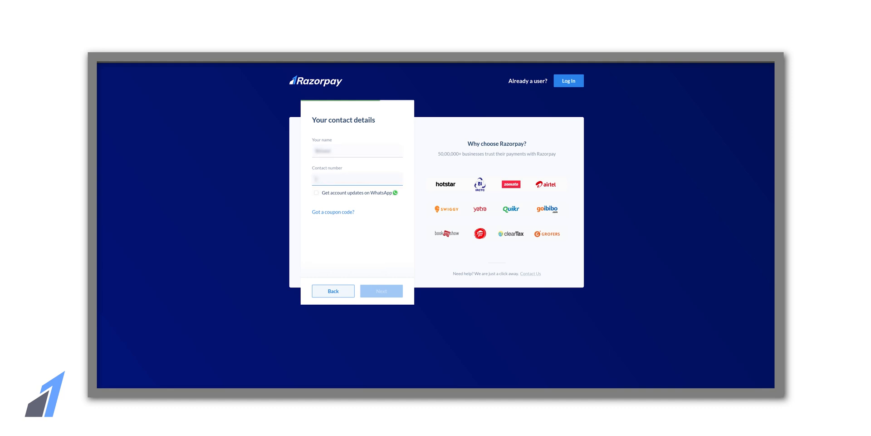
click(381, 290)
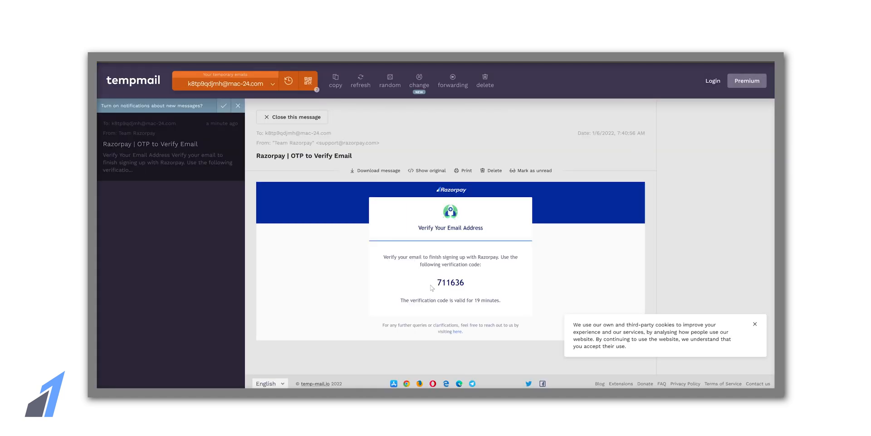
double_click(450, 282)
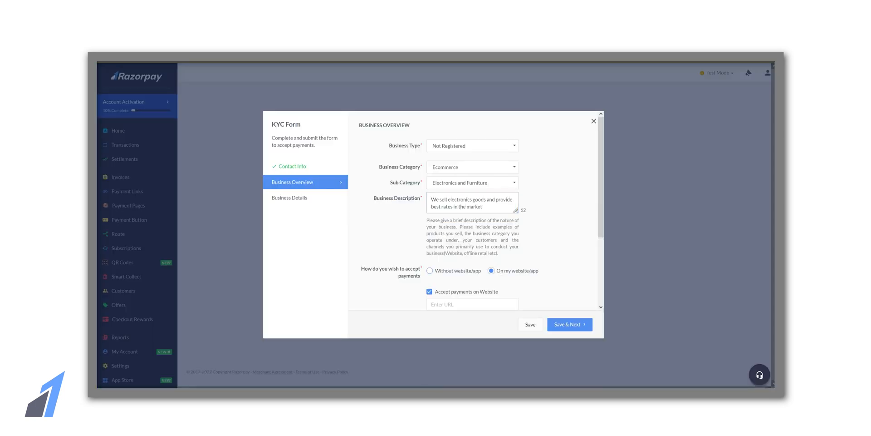
scroll(down, 3)
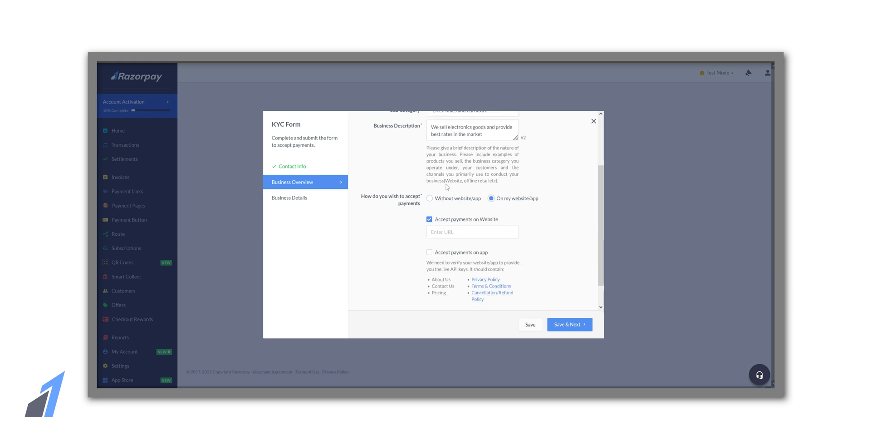
mouse_move(488, 212)
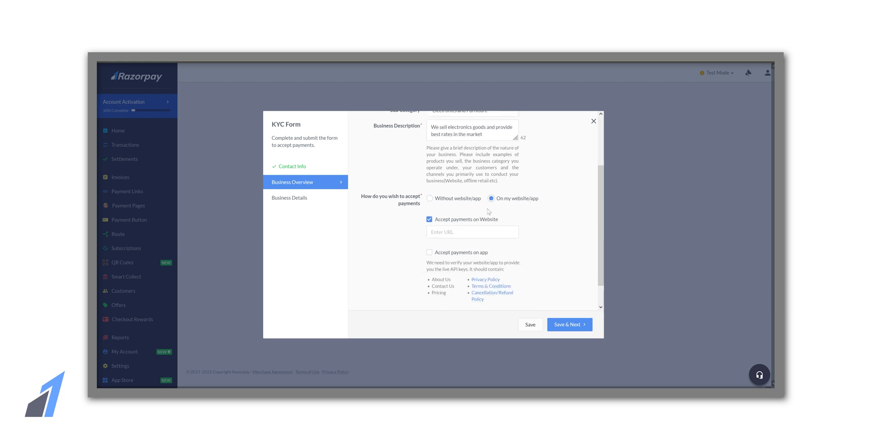
text(ht)
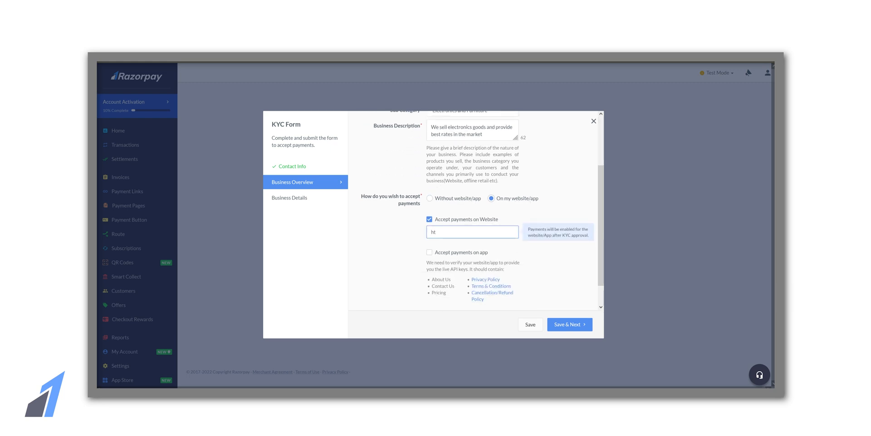
text(https://youtube.com)
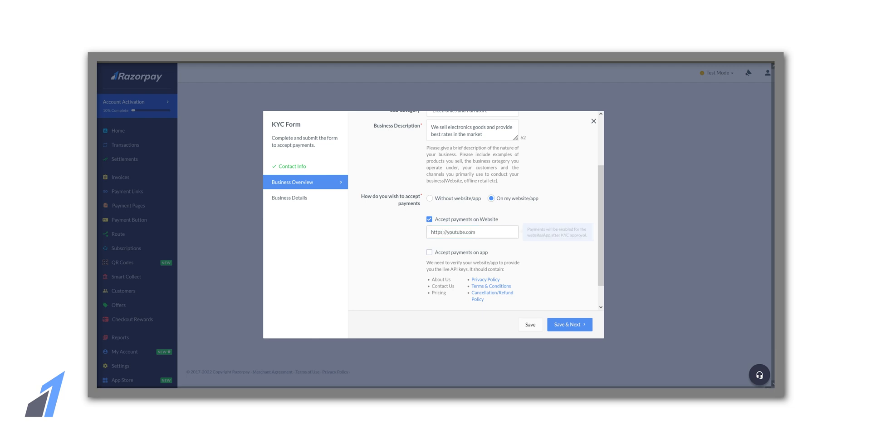
click(569, 324)
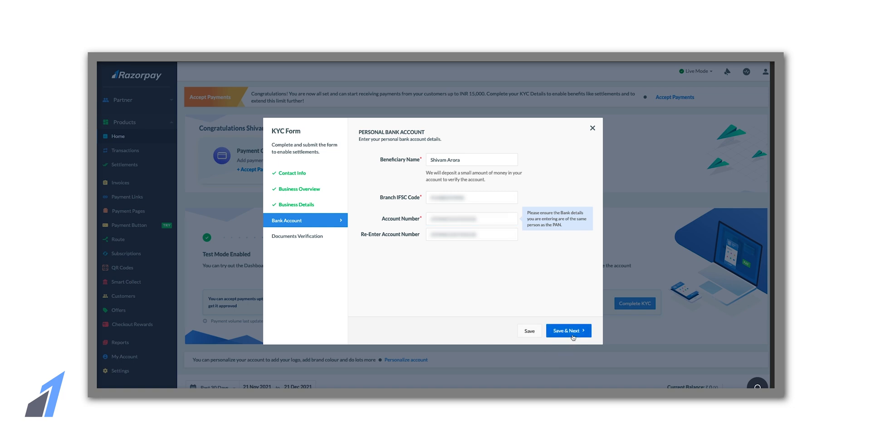
- Save bank details, verify Aadhaar by OTP, accept the terms and submit the KYC form
click(567, 330)
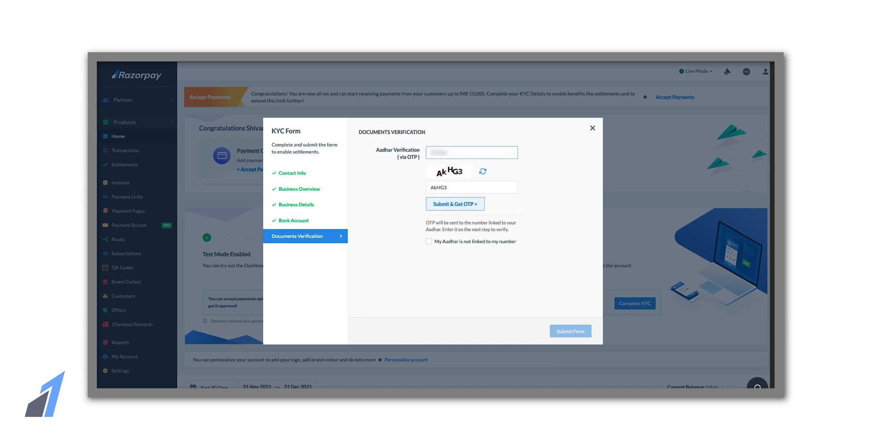
click(455, 203)
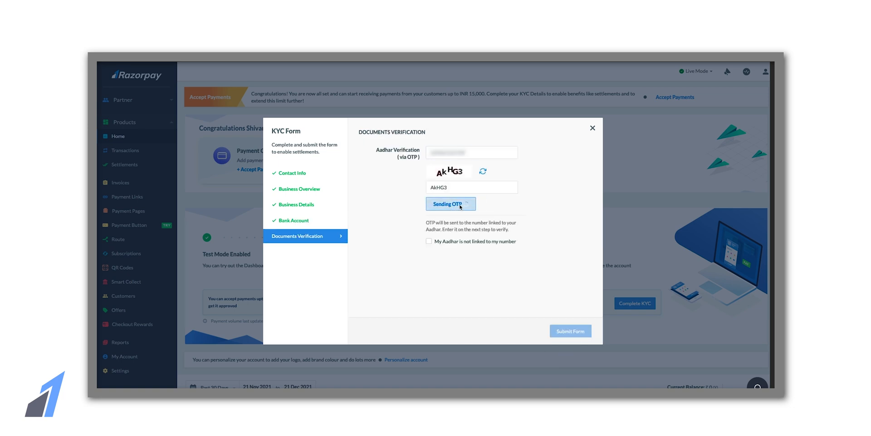
click(451, 203)
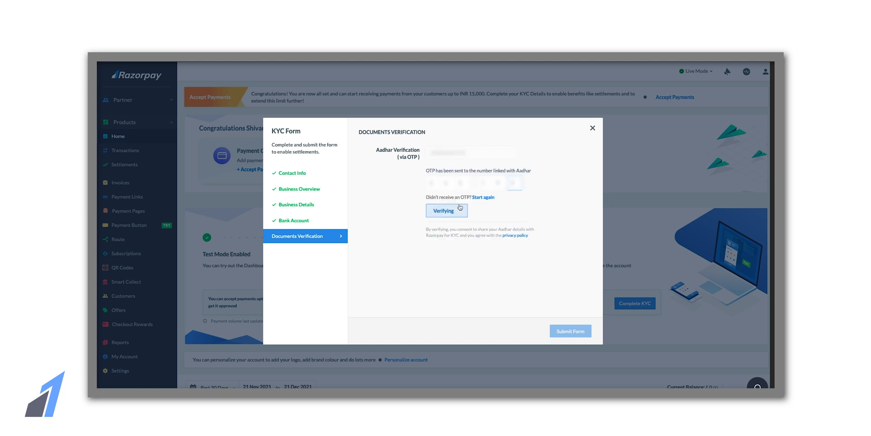
click(569, 331)
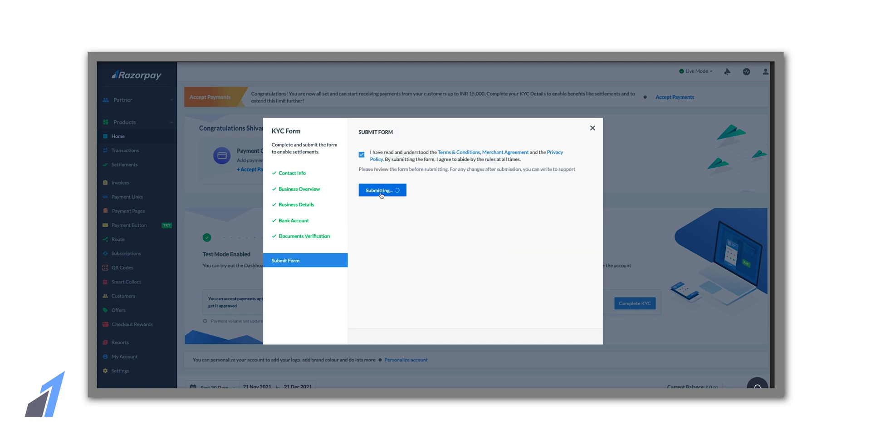
click(382, 190)
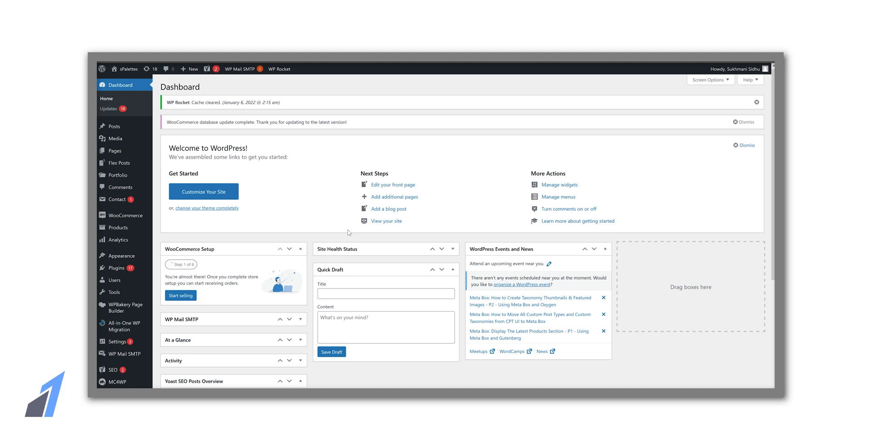
mouse_move(155, 245)
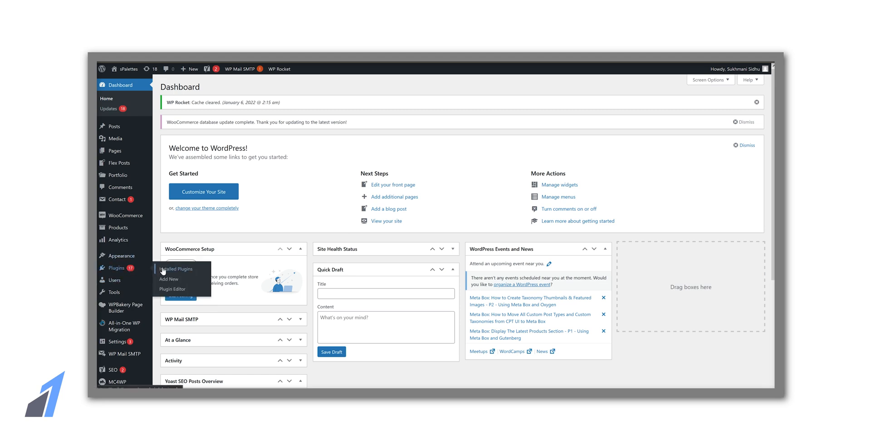
- Search 'razorpay' among new plugins and install Razorpay for WooCommerce
click(168, 278)
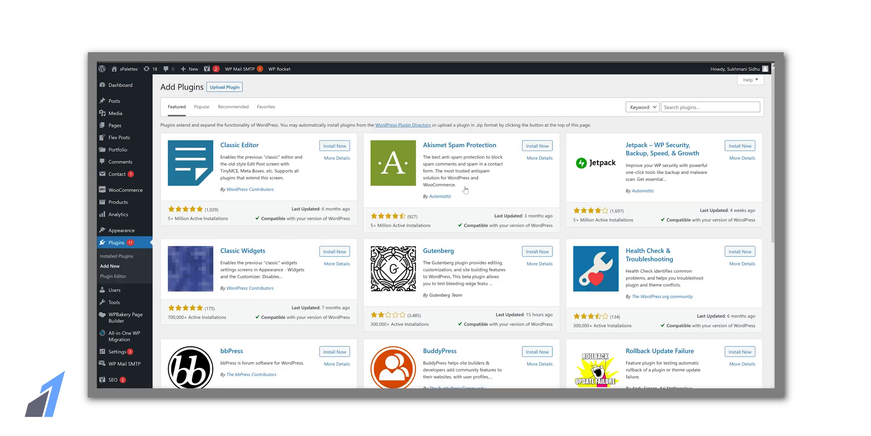
text(razorpay)
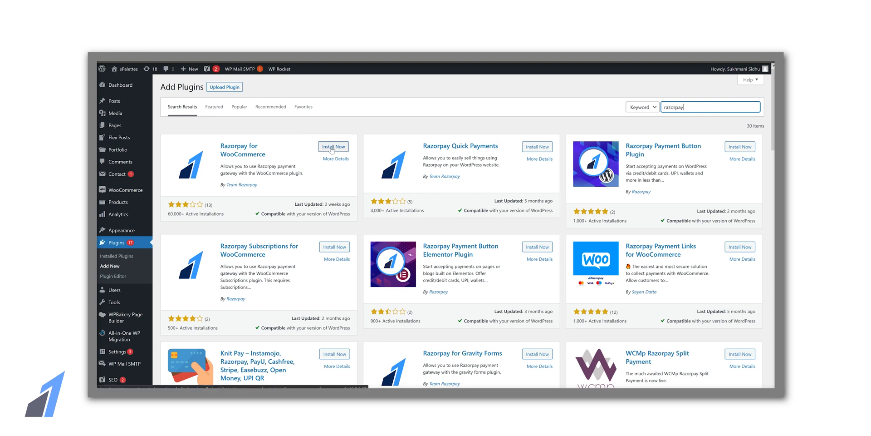
click(333, 147)
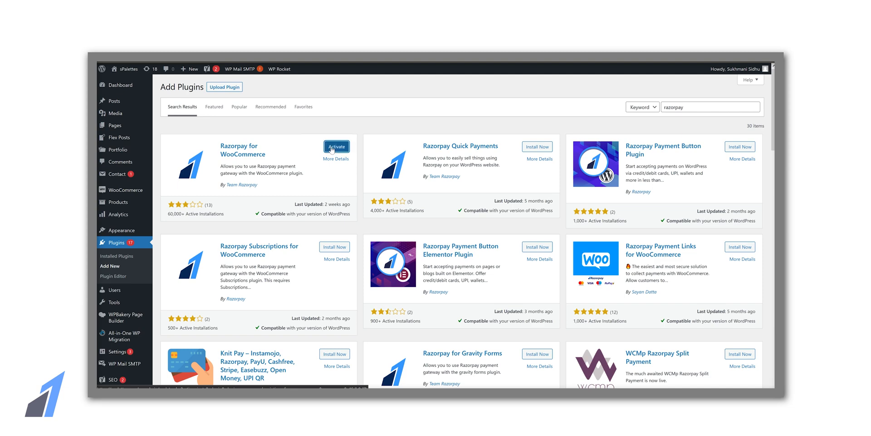
click(337, 146)
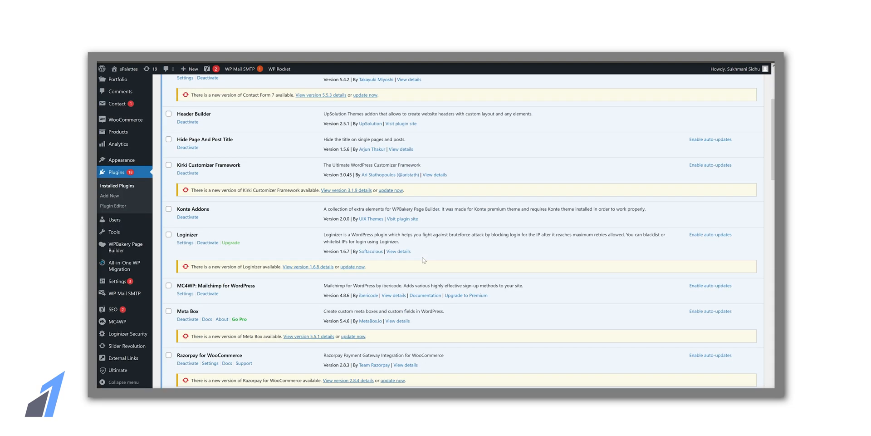
- Open WooCommerce Settings from the WordPress admin sidebar
scroll(down, 3)
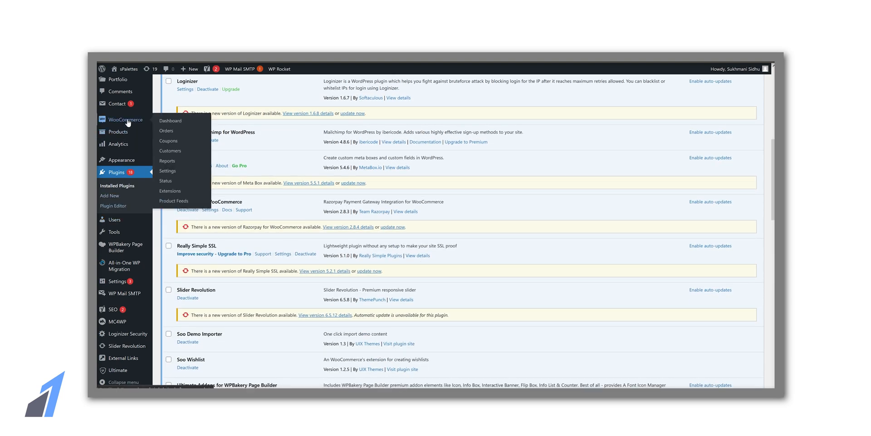
mouse_move(167, 171)
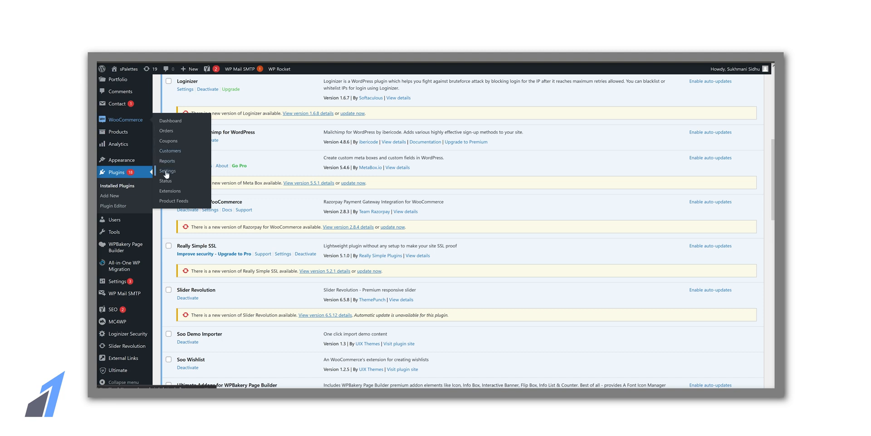
click(168, 170)
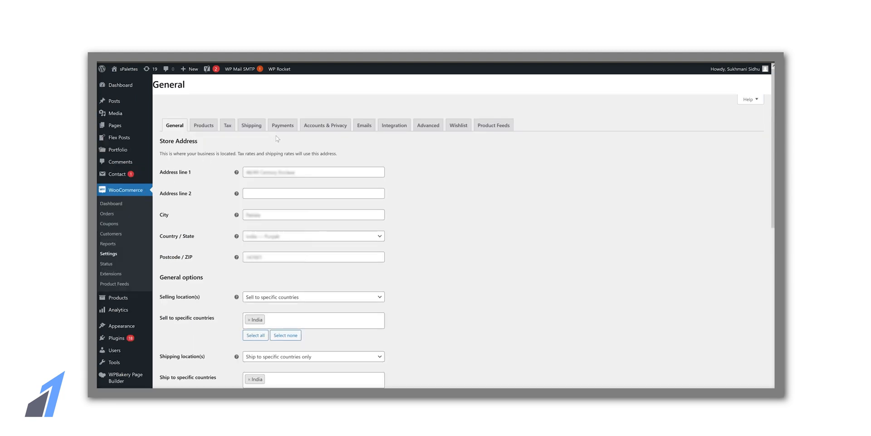
- Enable Razorpay under Payments, open its gateway settings, then switch to the Razorpay dashboard
click(282, 125)
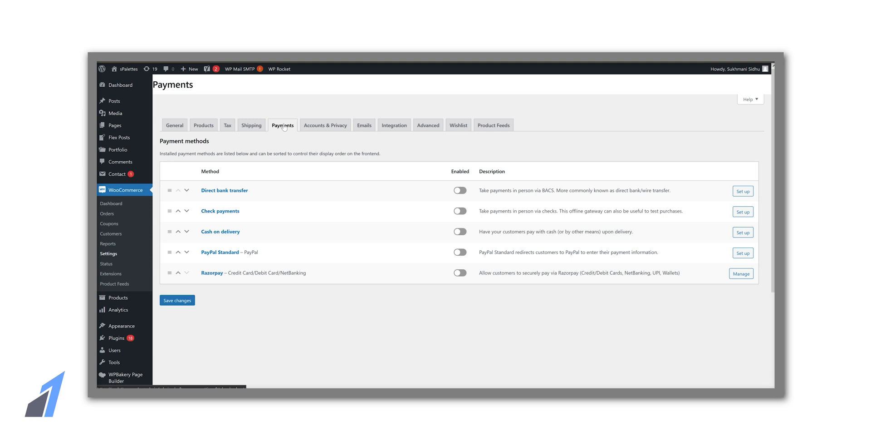
mouse_move(441, 268)
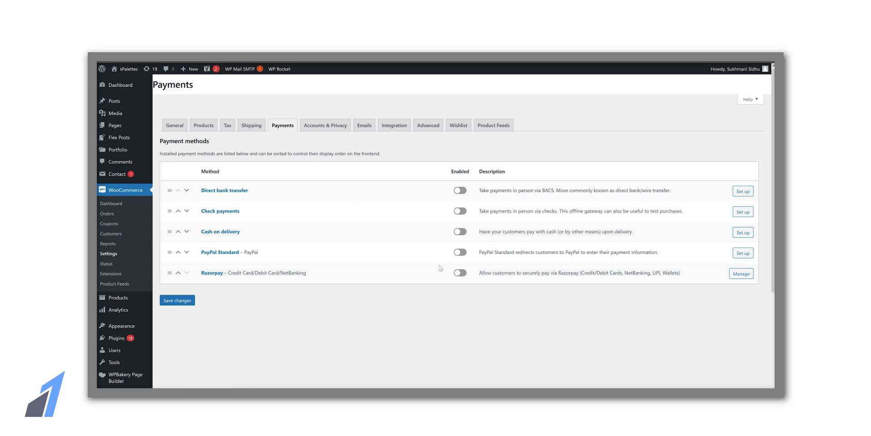
click(460, 273)
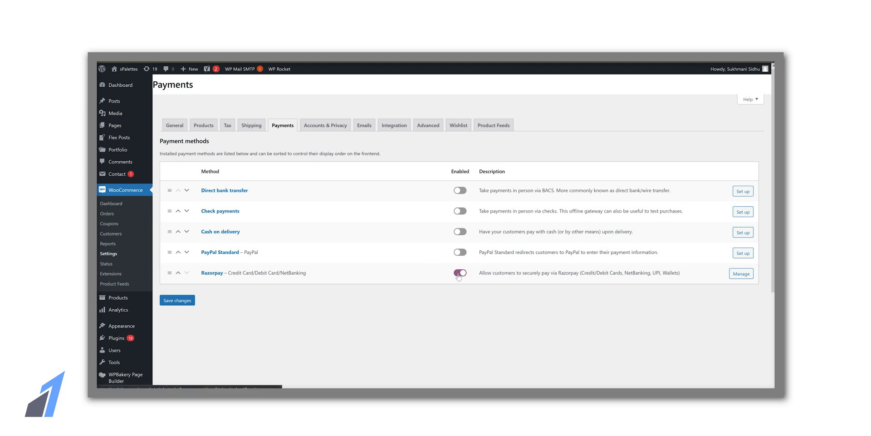
click(459, 272)
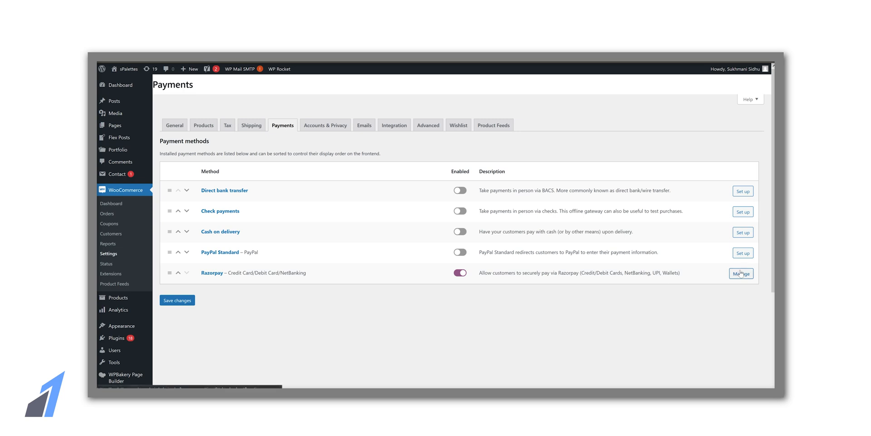
click(741, 272)
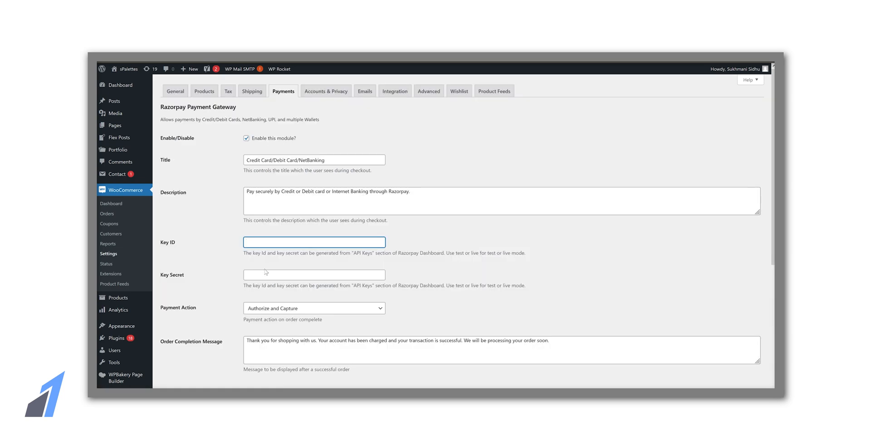
click(314, 242)
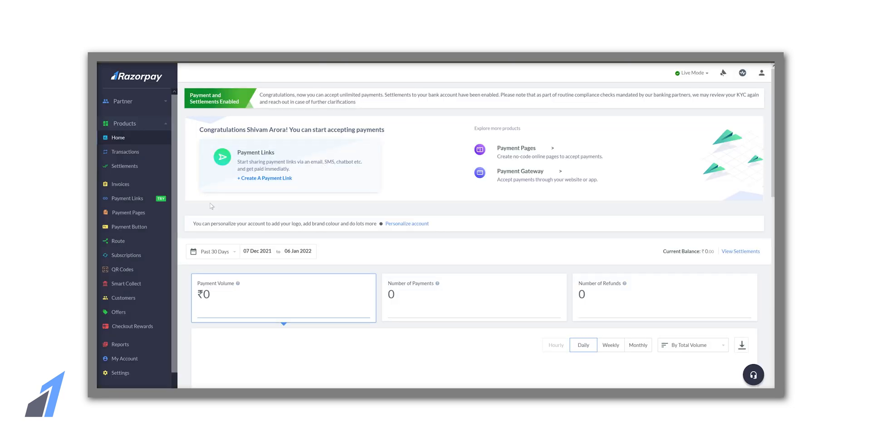
- Generate a live API key from Razorpay's Settings > API Keys
click(121, 372)
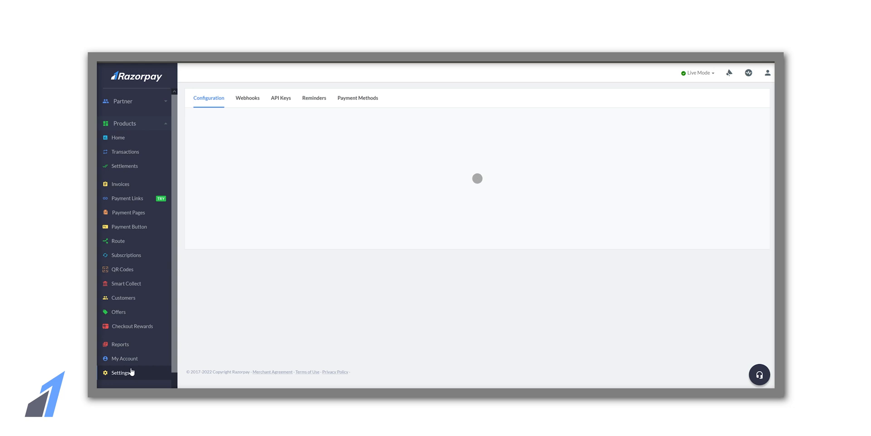
click(281, 98)
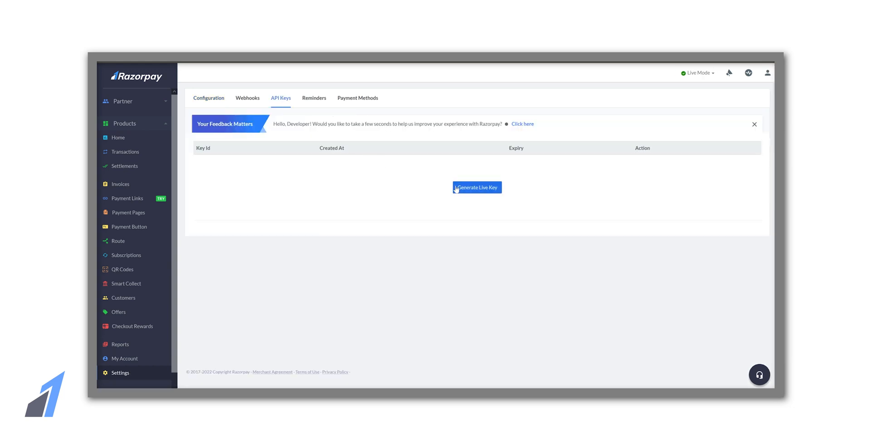
click(476, 188)
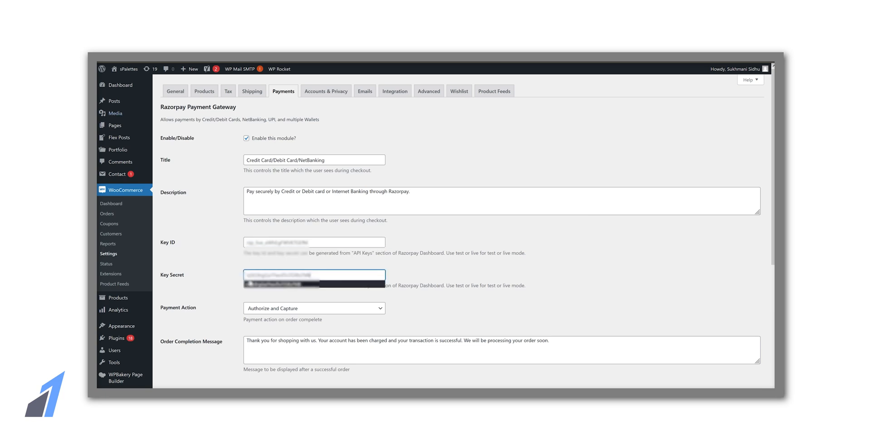
- Save the Razorpay gateway settings with the new Key ID and Key Secret
scroll(down, 3)
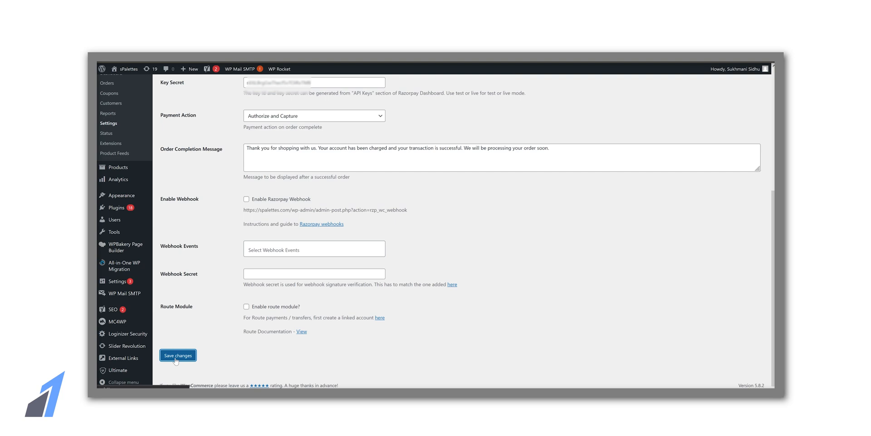
click(178, 354)
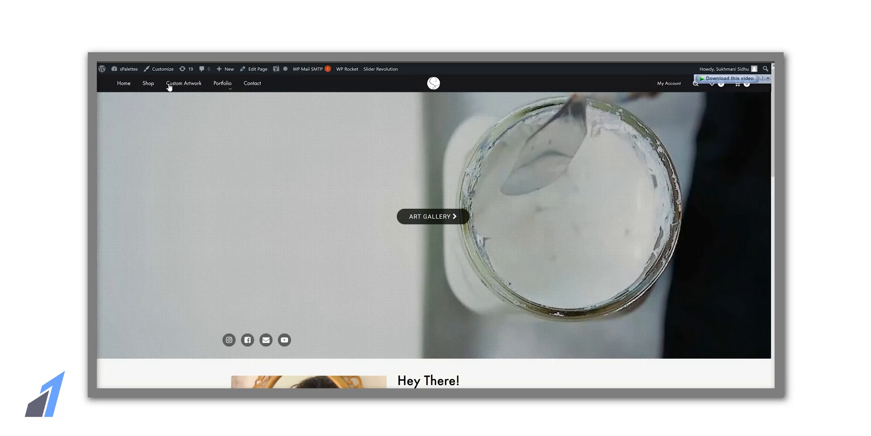
- Add the ₹2,500 Warmth painting to the cart, accept the terms, and place the order
click(148, 83)
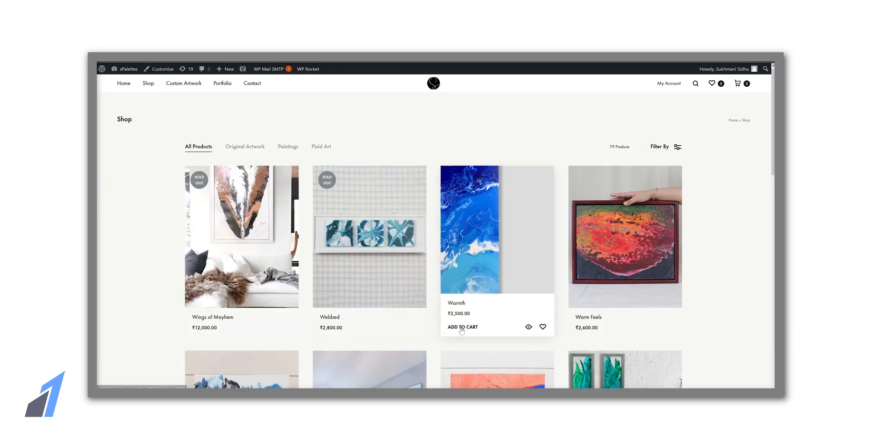
click(462, 326)
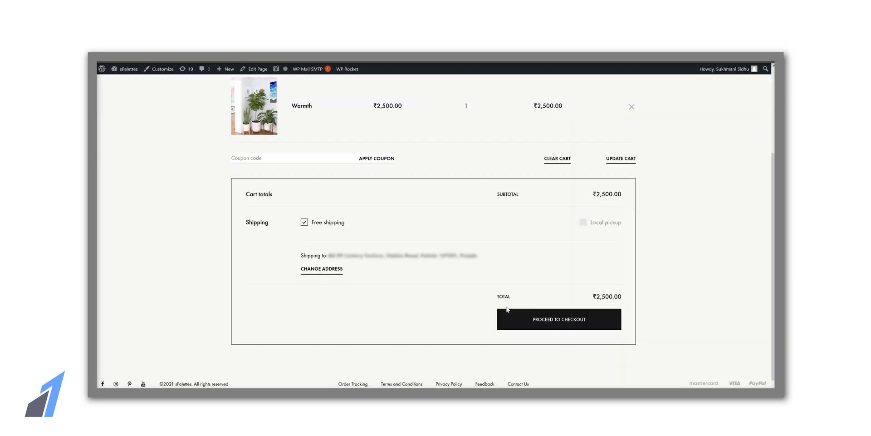
click(559, 319)
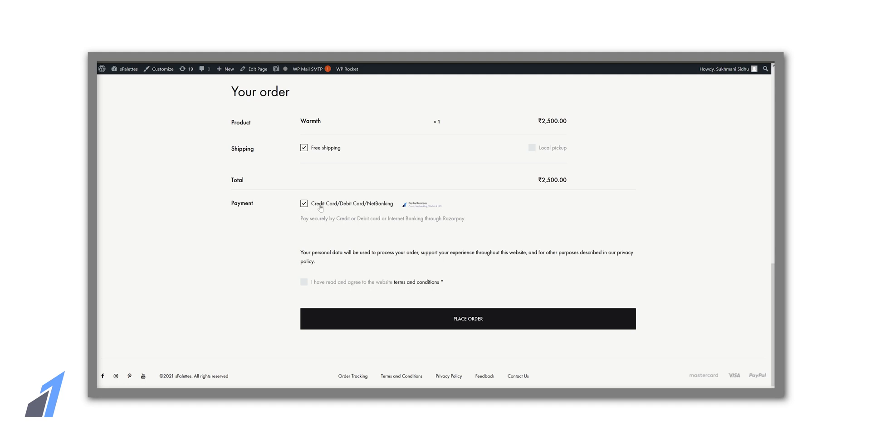
mouse_move(304, 270)
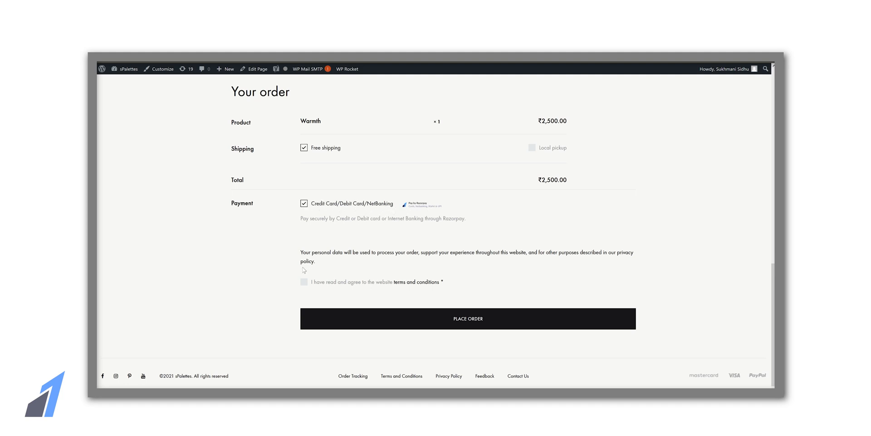
click(304, 282)
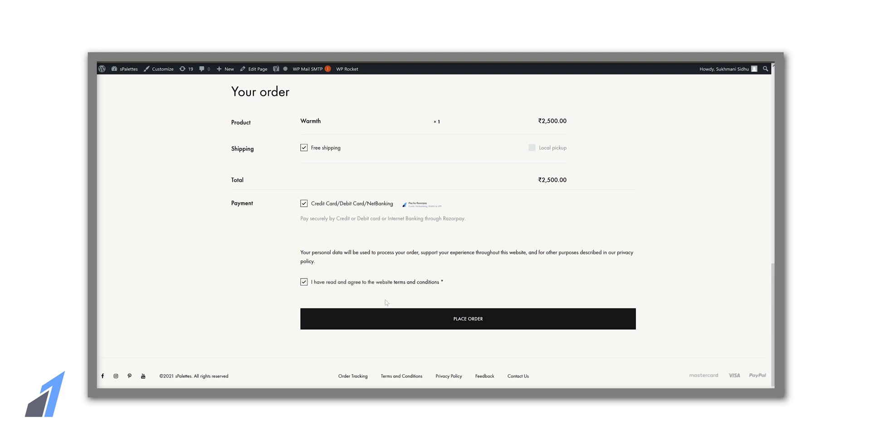
click(467, 318)
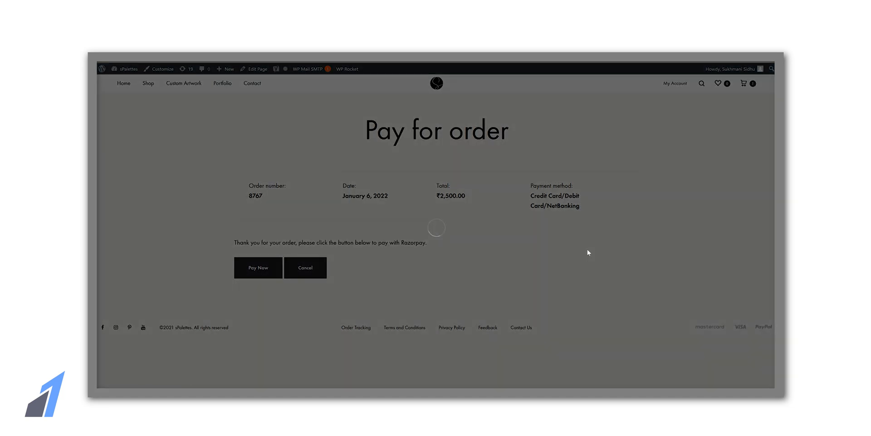
- Open the Razorpay popup for order 8767 (₹2,500) and preview the UPI/QR options
click(257, 267)
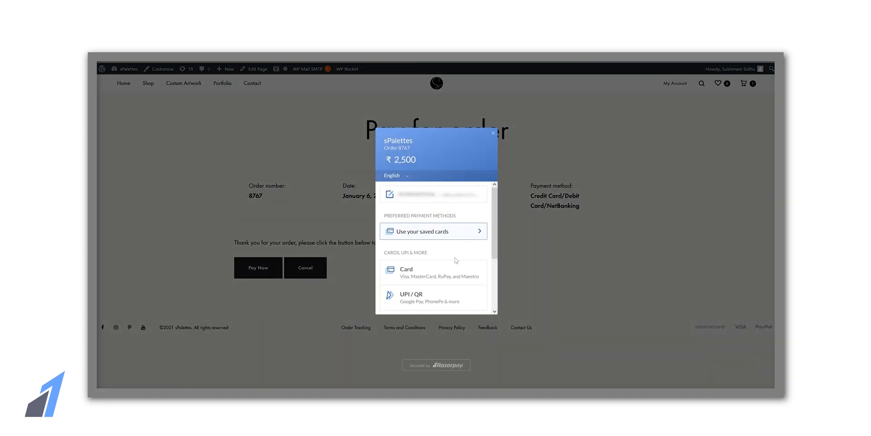
scroll(down, 3)
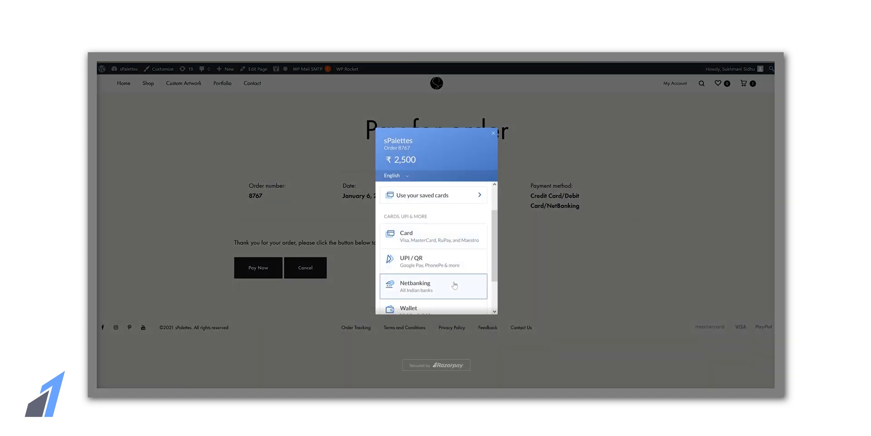
scroll(down, 3)
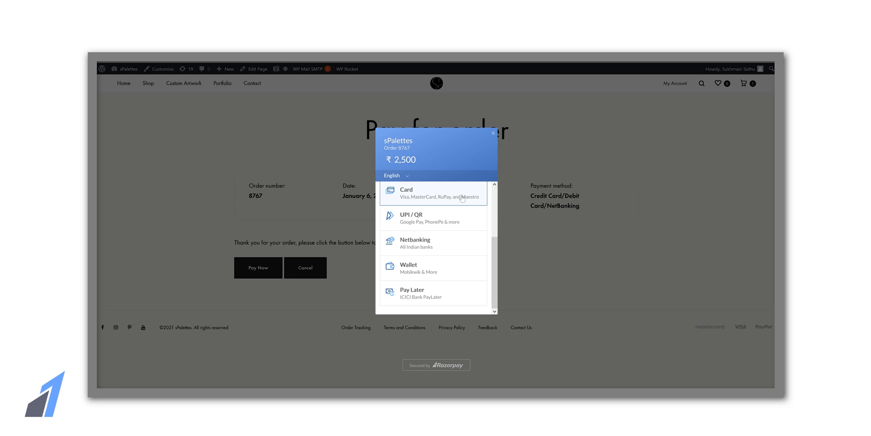
click(433, 218)
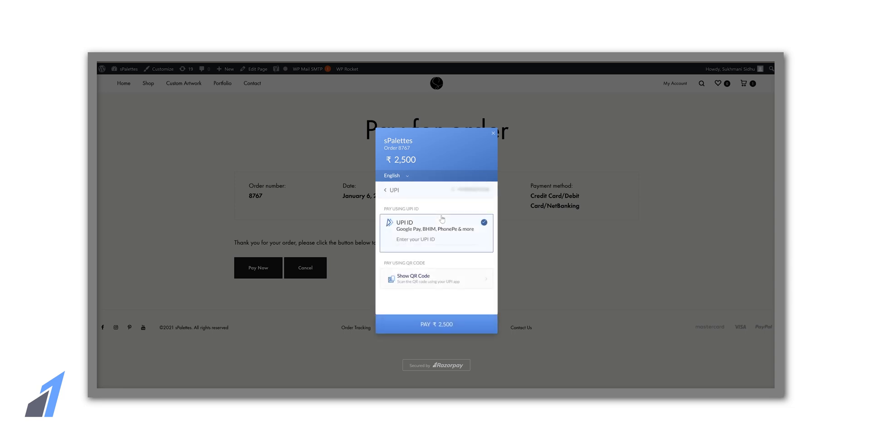
mouse_move(401, 196)
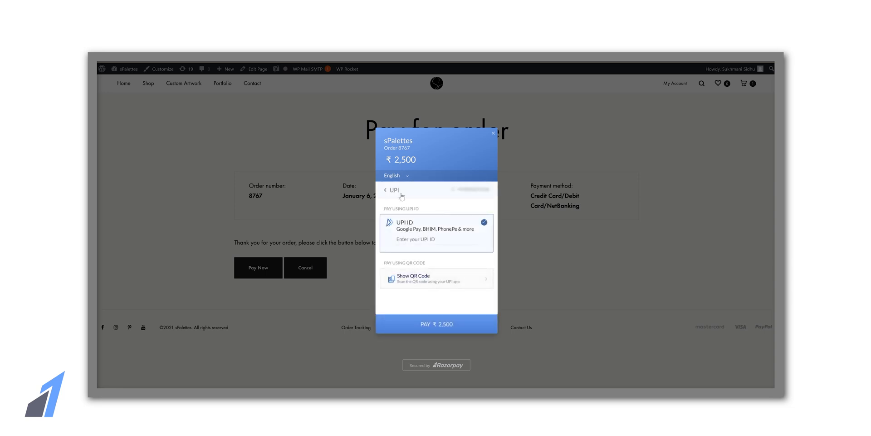
click(385, 190)
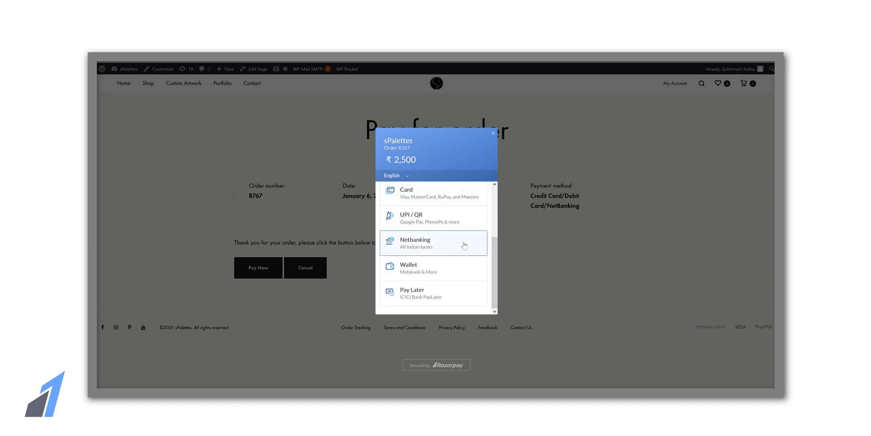
mouse_move(492, 134)
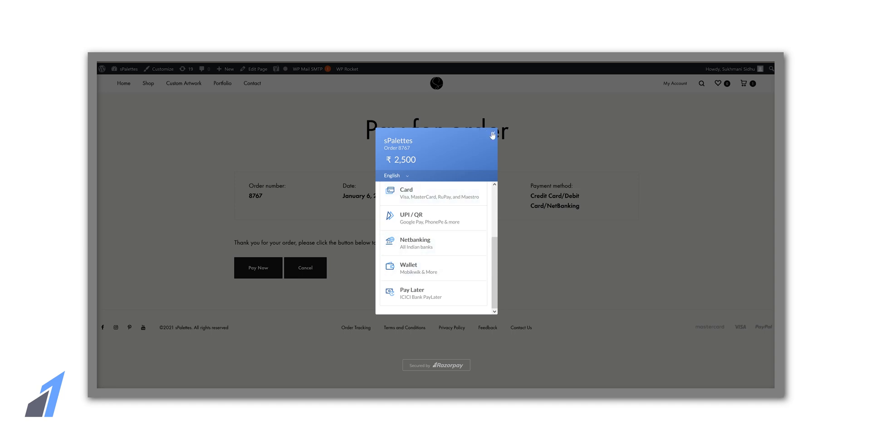